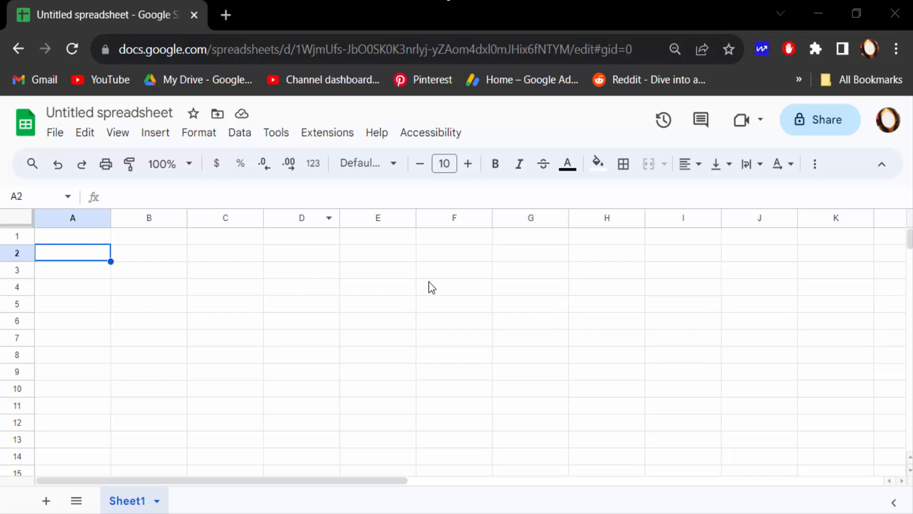
pyautogui.moveTo(165, 140)
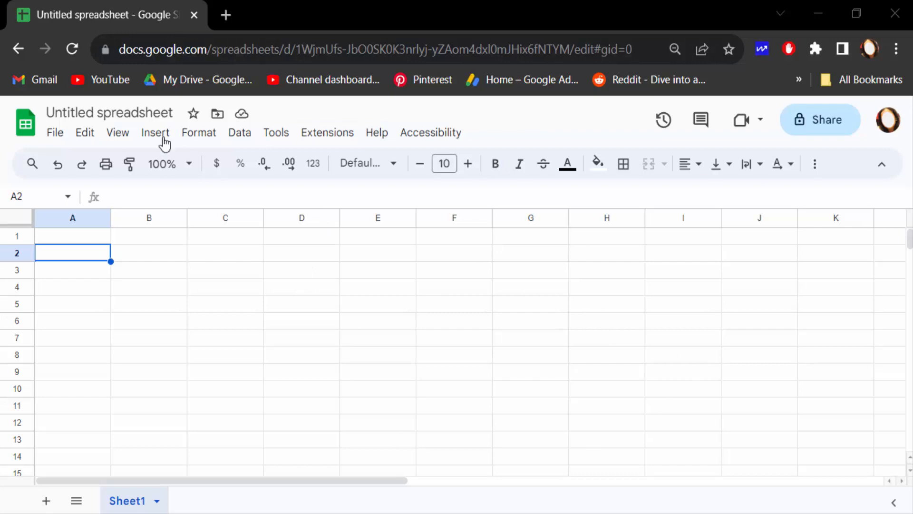
# Insert a new blank drawing from the Insert menu
pyautogui.click(155, 133)
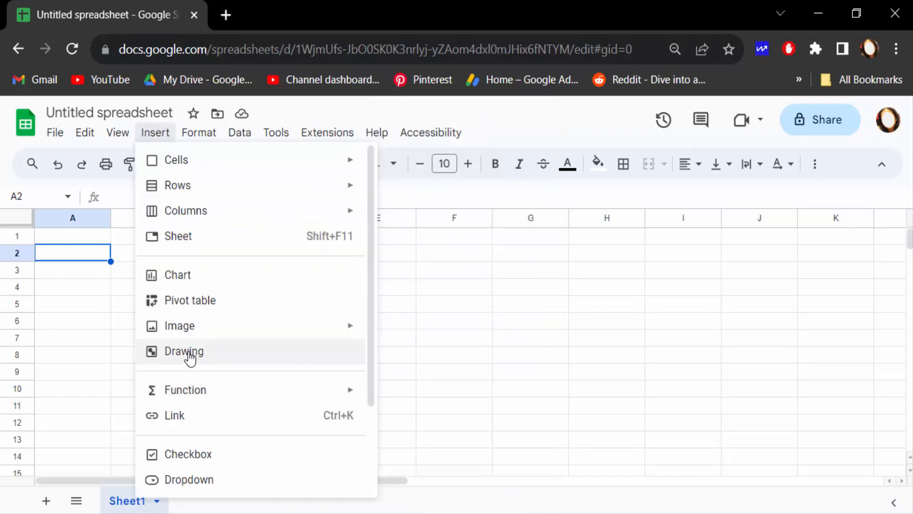
pyautogui.click(183, 351)
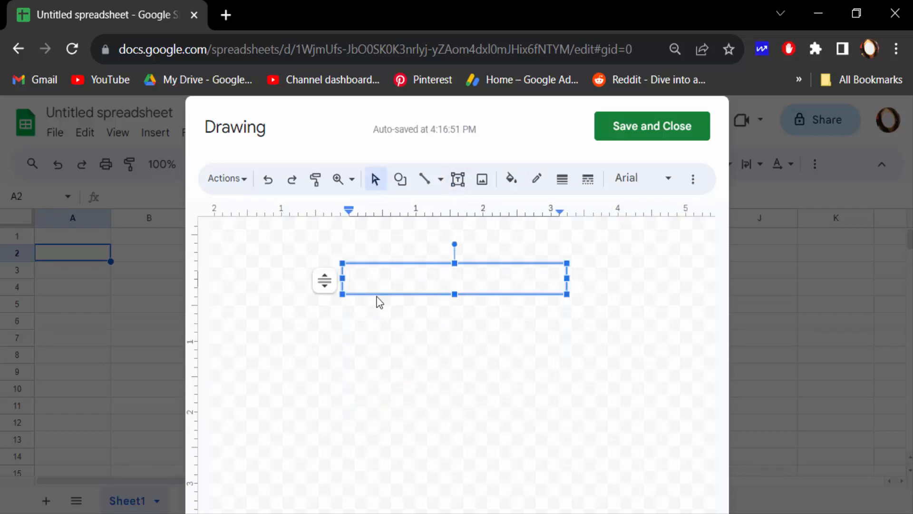
pyautogui.moveTo(374, 297)
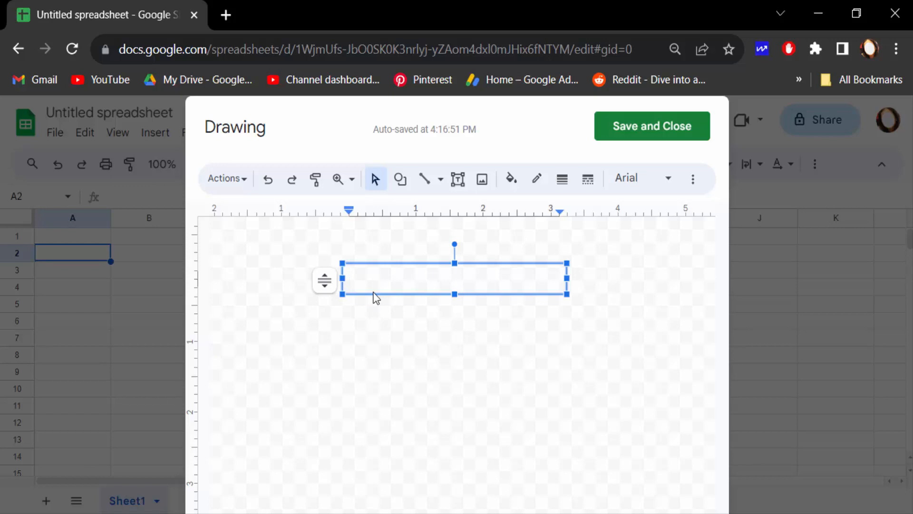
# Type 'How to insert a text box into Google Sheets' into the text box
pyautogui.write('How to insert a text box into Google Sheets')
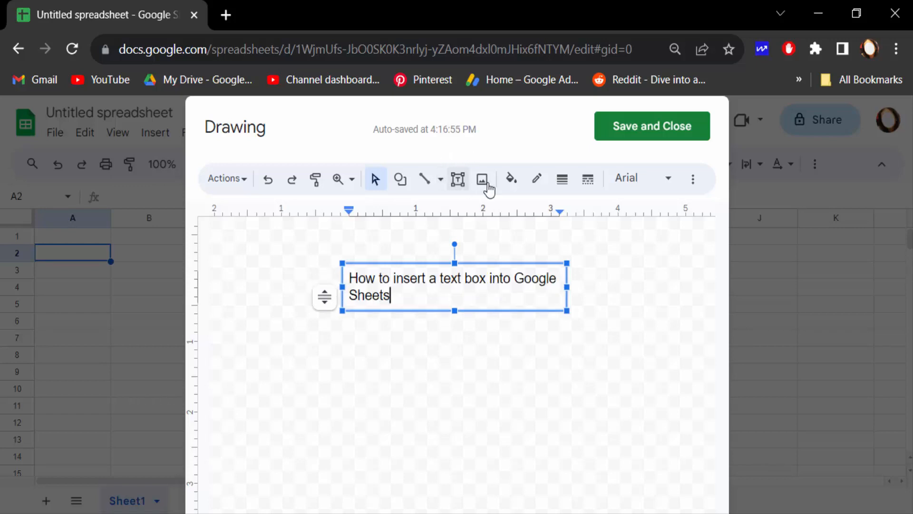
pyautogui.moveTo(511, 179)
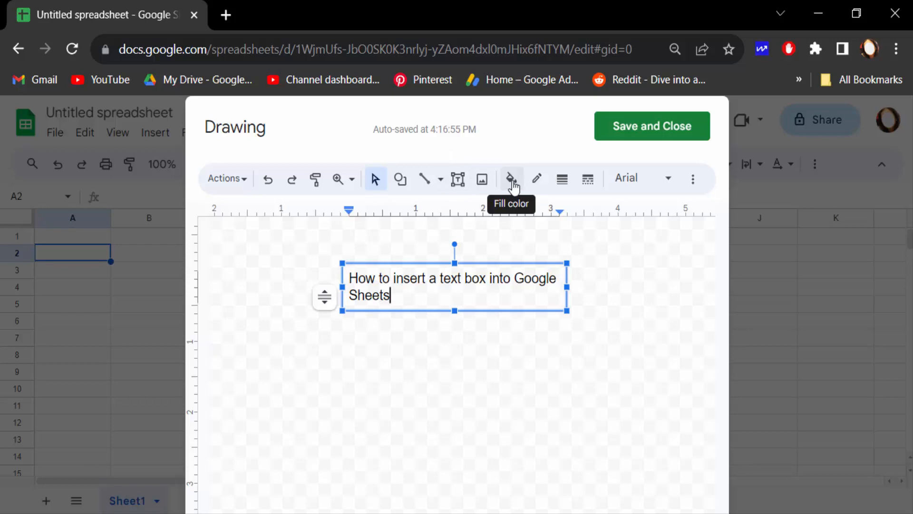
# Give the text box a bright green fill, a red border, and a dashed border style
pyautogui.click(512, 179)
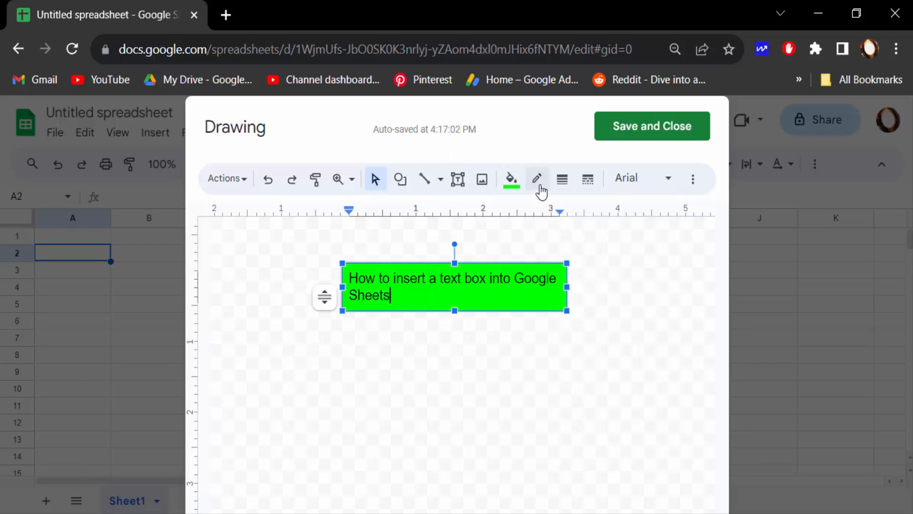
pyautogui.click(511, 179)
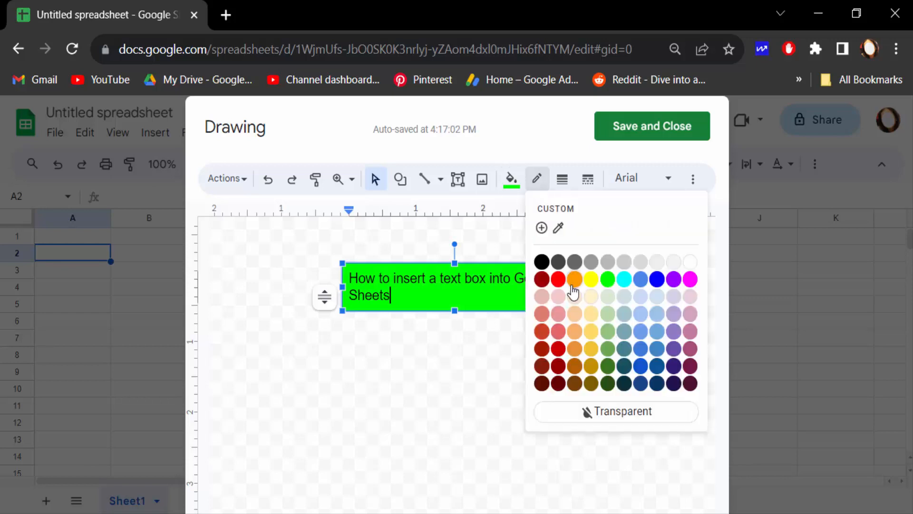
pyautogui.moveTo(577, 357)
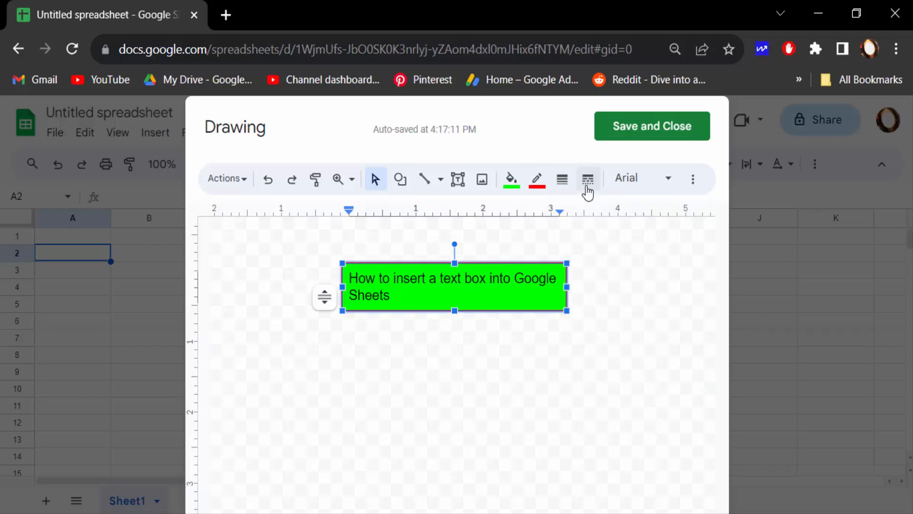
pyautogui.click(588, 179)
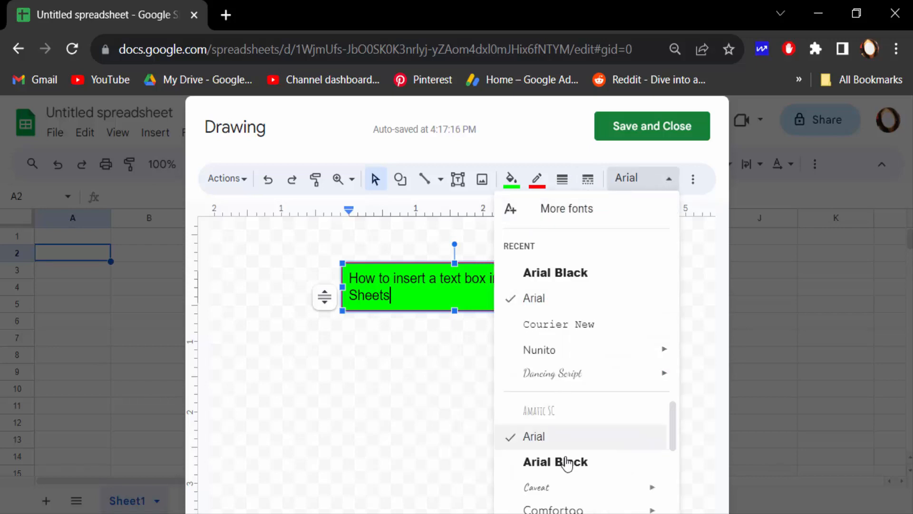
# Switch the heading font to Arial Black and select the whole text box
pyautogui.scroll(-3)
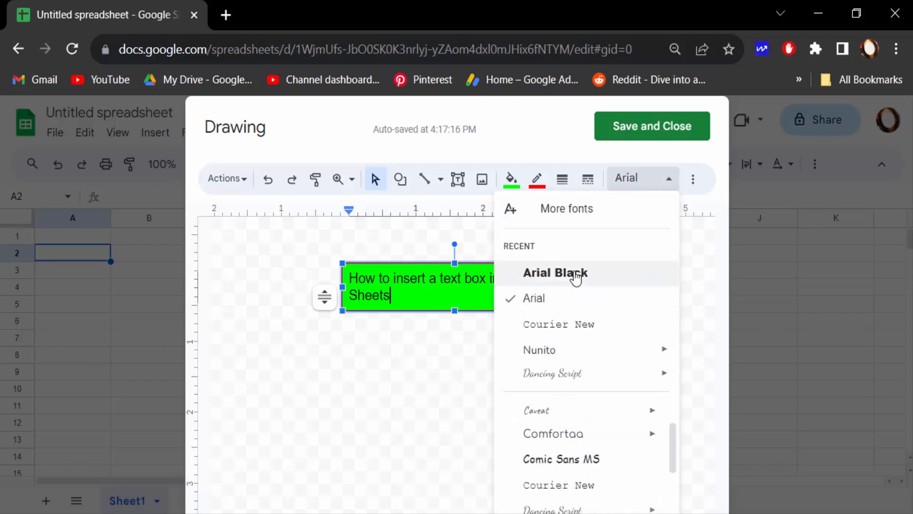
pyautogui.click(554, 273)
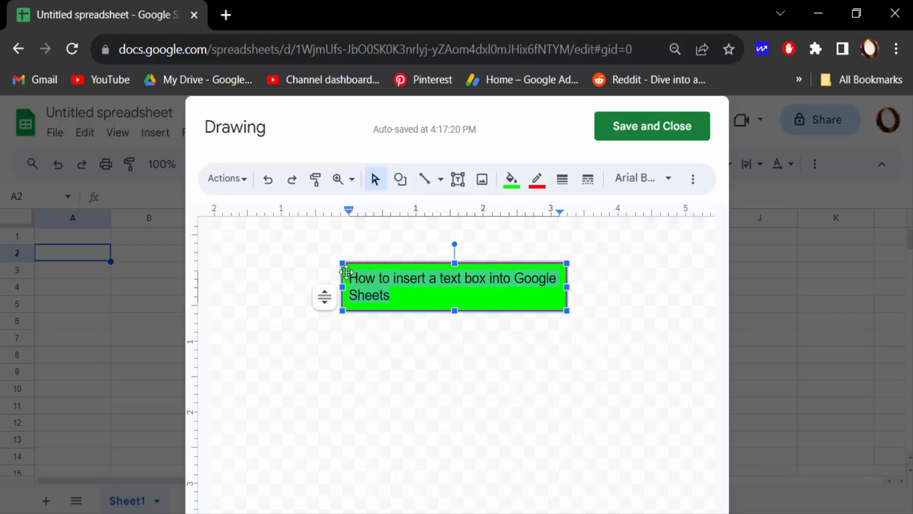
pyautogui.click(641, 178)
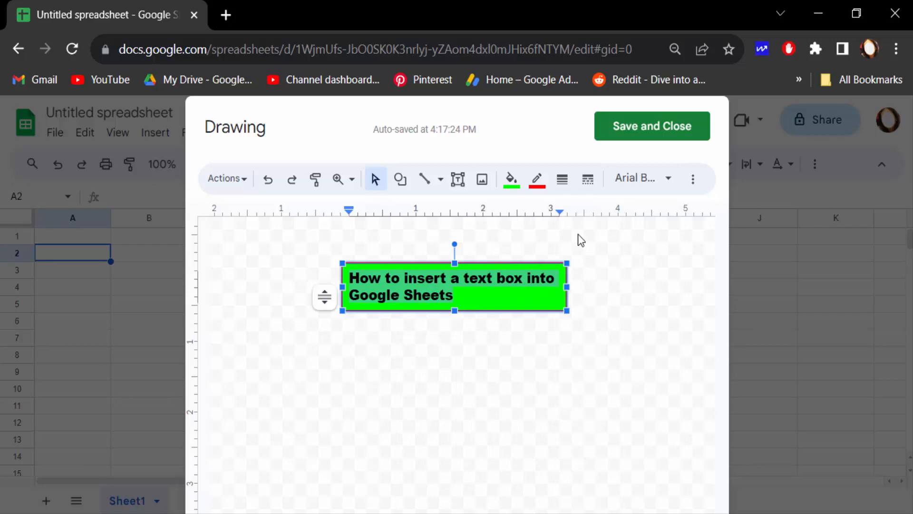
pyautogui.moveTo(693, 179)
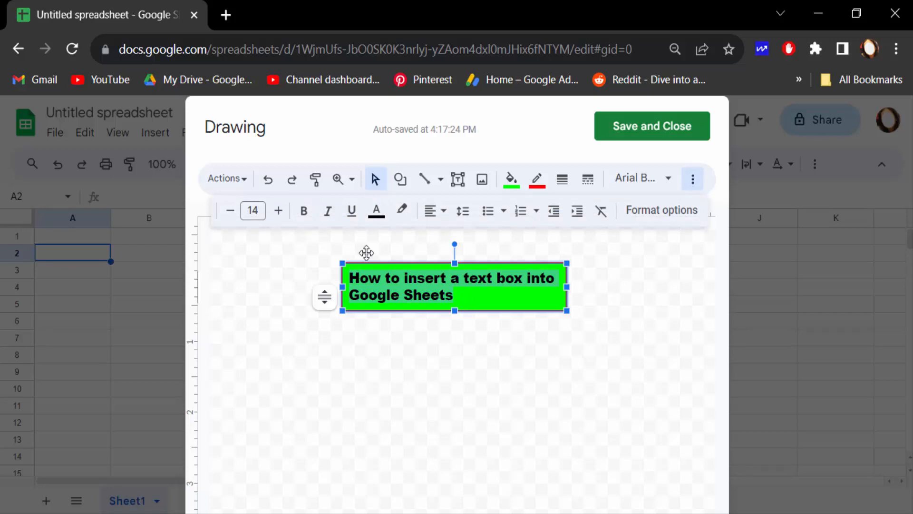
# Centre the heading, set its colour black, make it bold at size 18
pyautogui.click(431, 210)
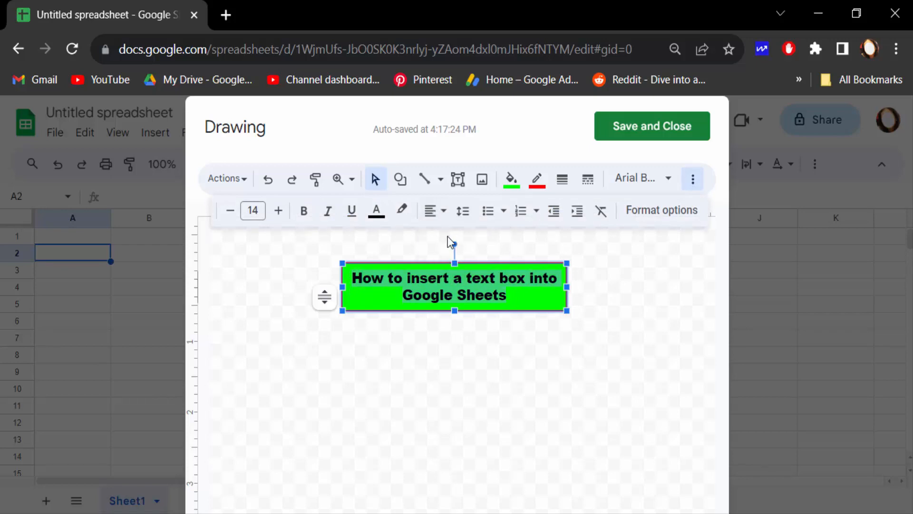
pyautogui.click(376, 211)
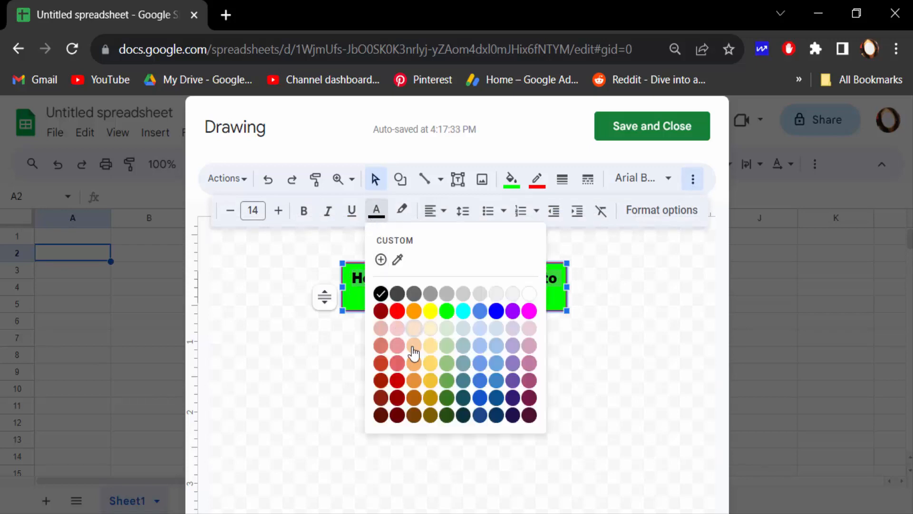
pyautogui.moveTo(431, 332)
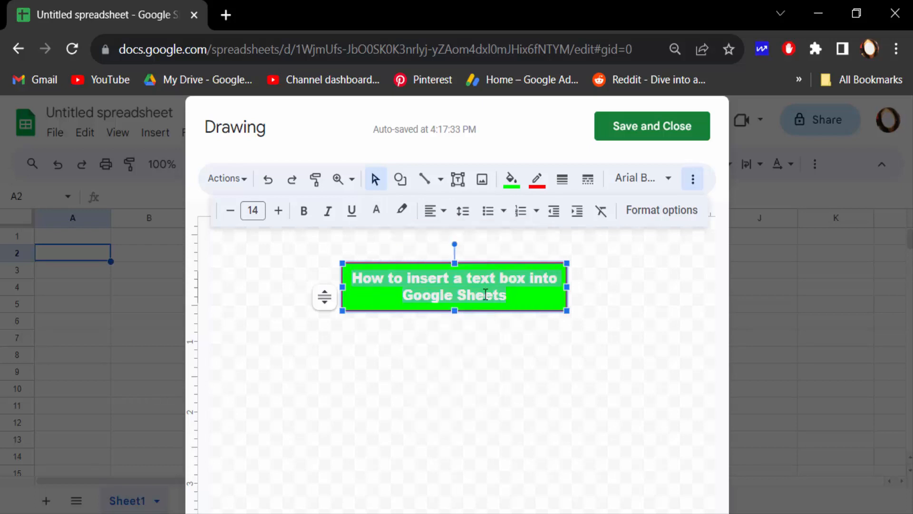
pyautogui.click(304, 211)
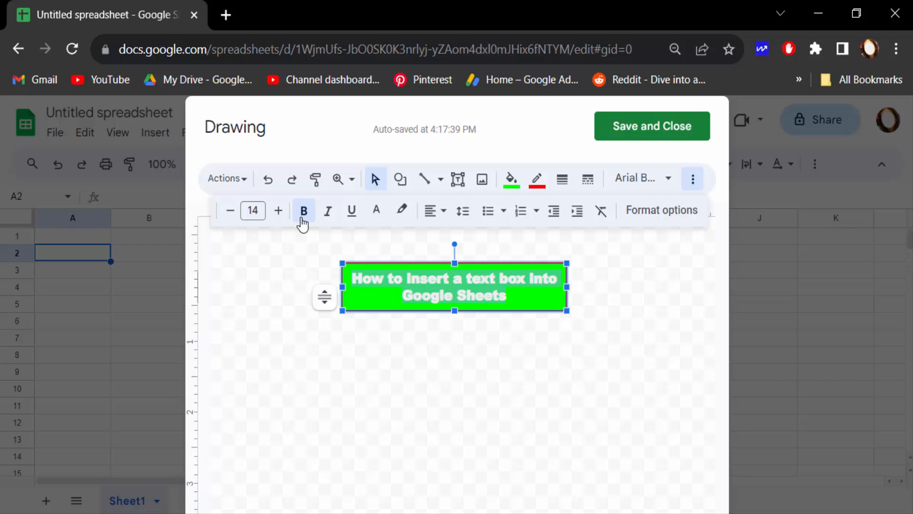
pyautogui.click(252, 211)
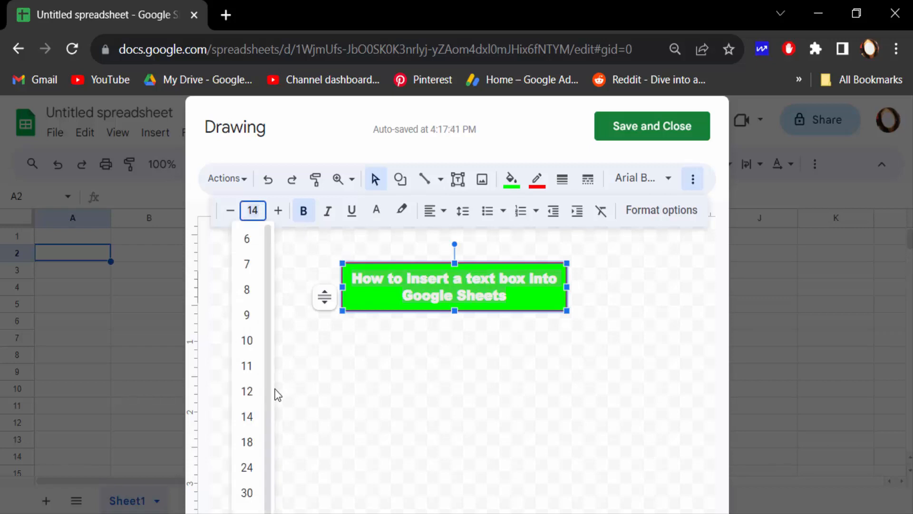
pyautogui.click(247, 441)
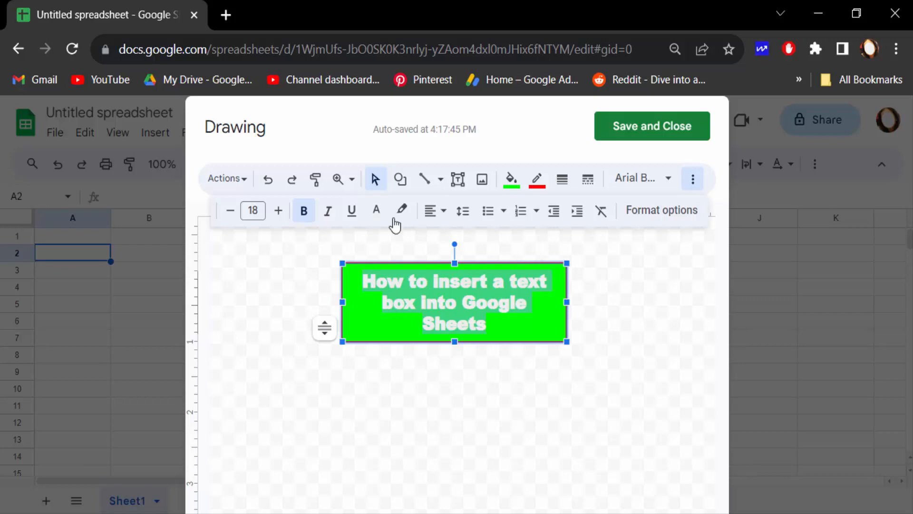
pyautogui.moveTo(522, 210)
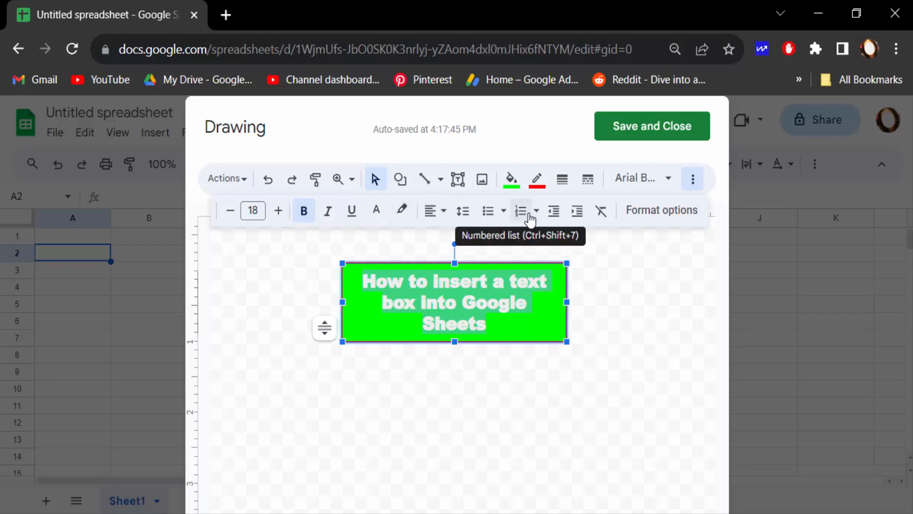
pyautogui.moveTo(489, 210)
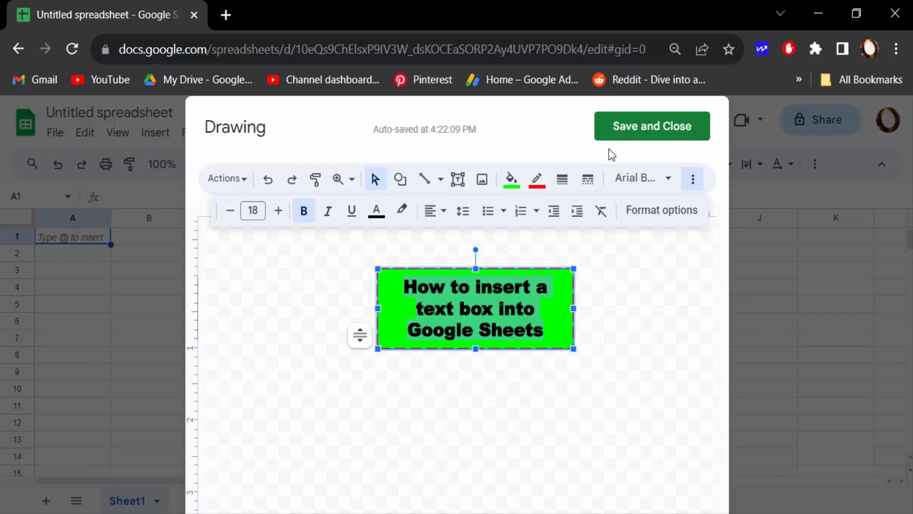
pyautogui.moveTo(633, 136)
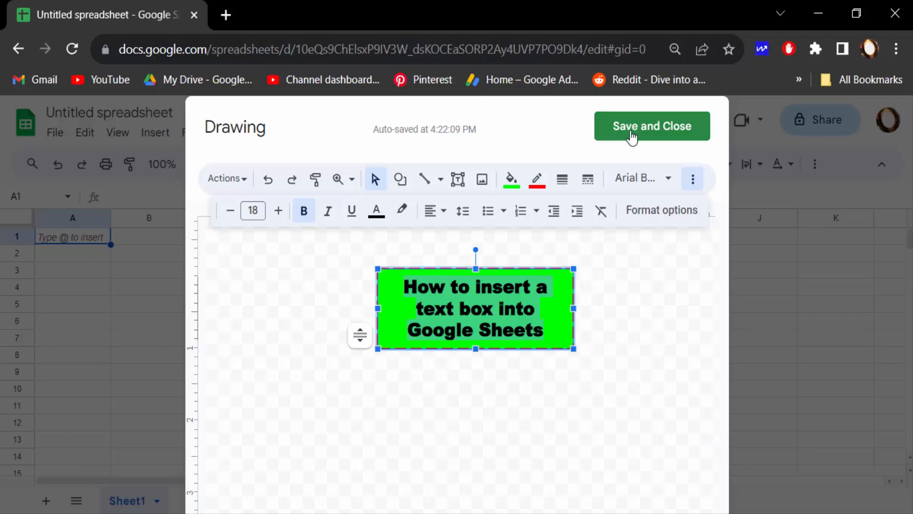
# Save and close the drawing, then move it over columns E–G and select it
pyautogui.click(652, 125)
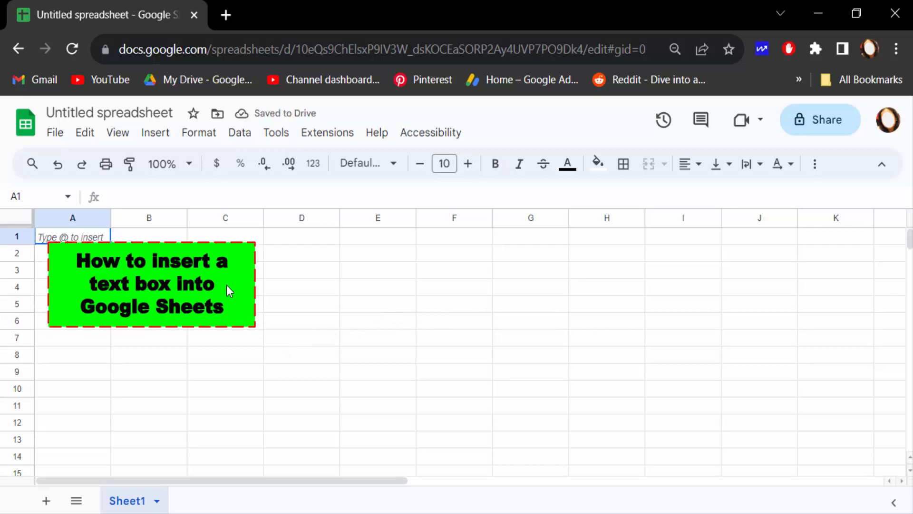
pyautogui.click(151, 286)
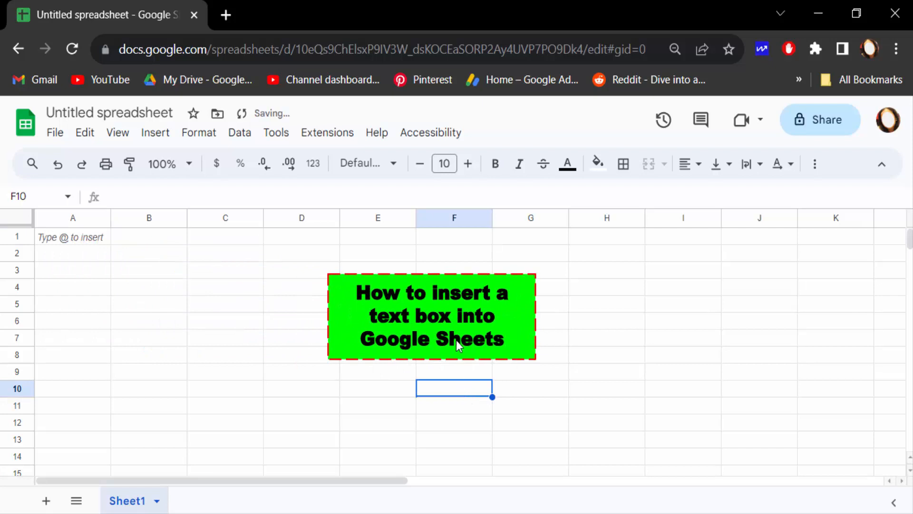
pyautogui.click(431, 316)
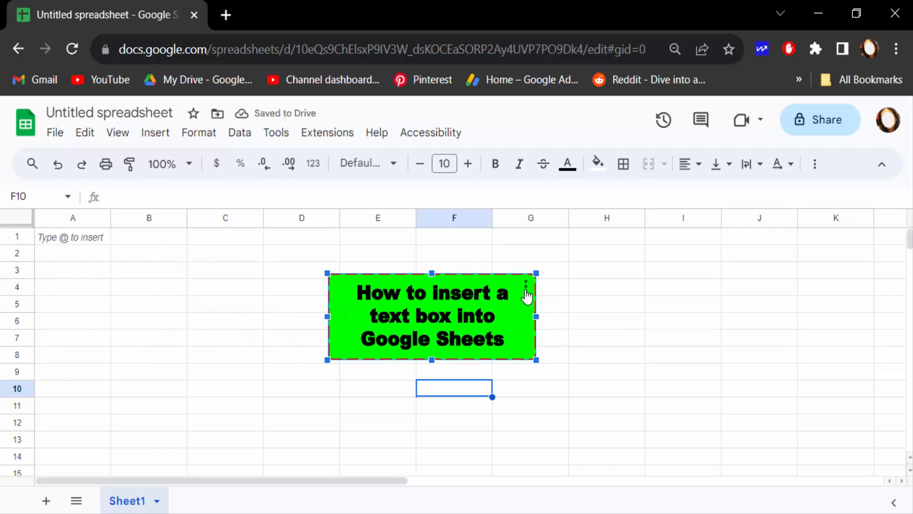
pyautogui.click(525, 285)
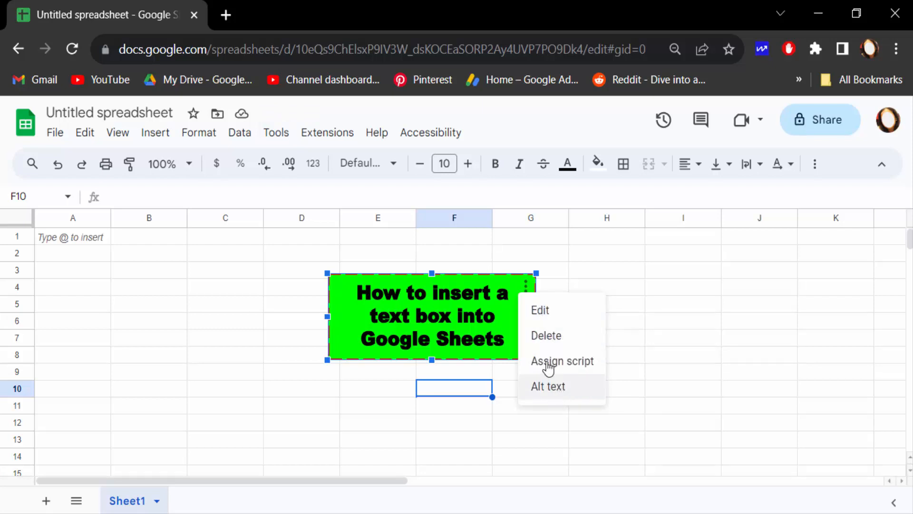
pyautogui.moveTo(542, 314)
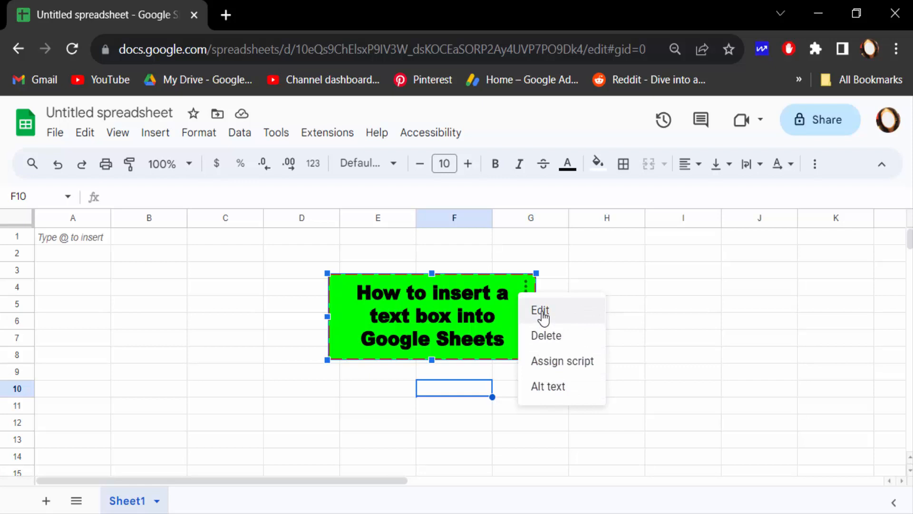
pyautogui.click(540, 310)
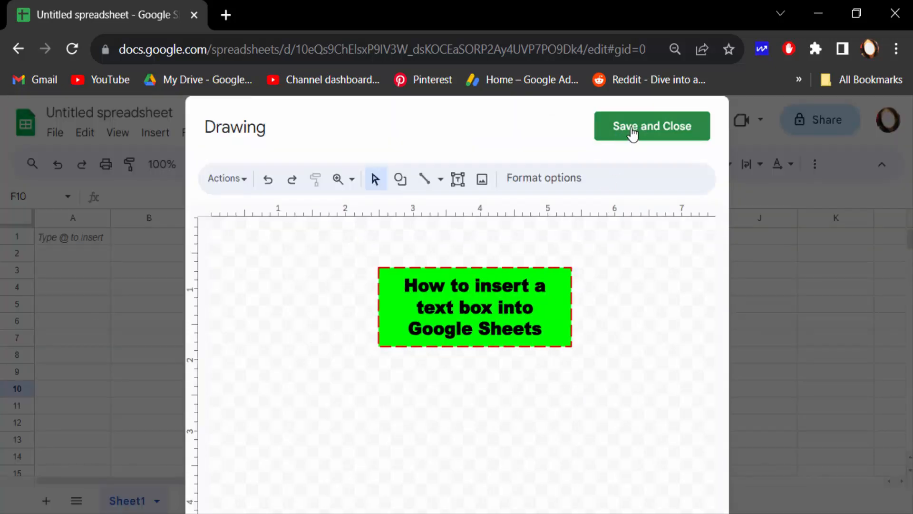
pyautogui.click(651, 125)
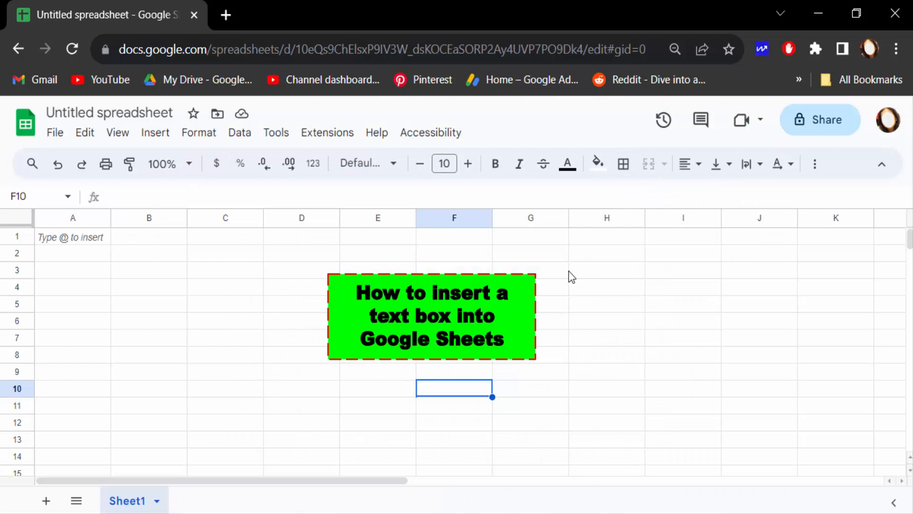